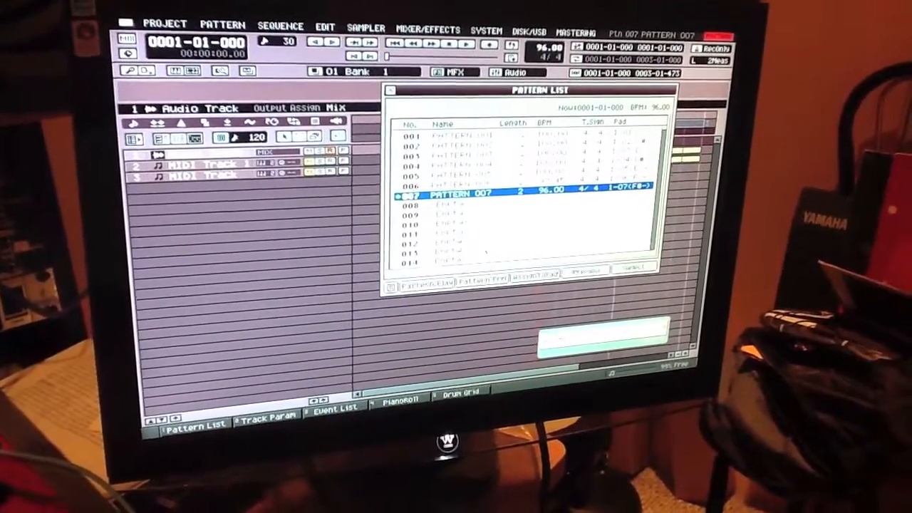
- Open pattern 007's Pattern Parameter settings to set its length to 4 measures
{"action": "left_click", "coordinate": [476, 281]}
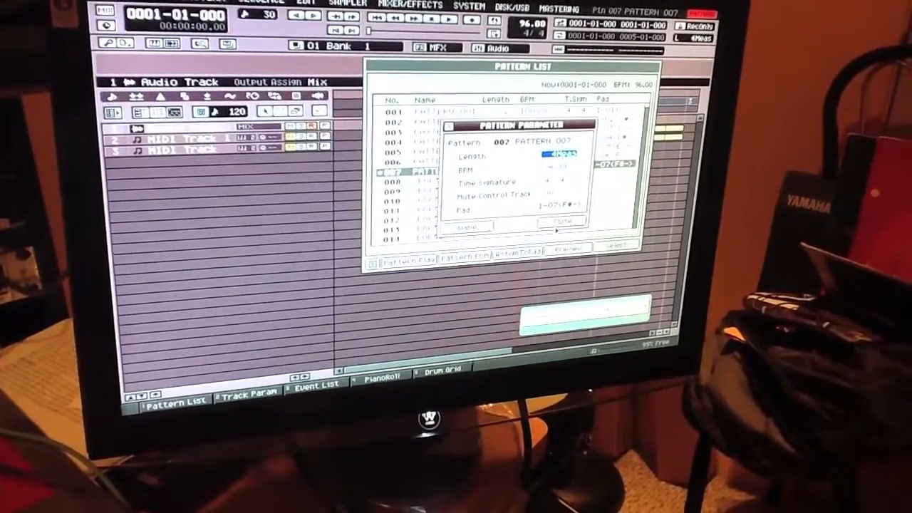
- Close the Pattern Parameter dialog for pattern 007
{"action": "left_click", "coordinate": [561, 221]}
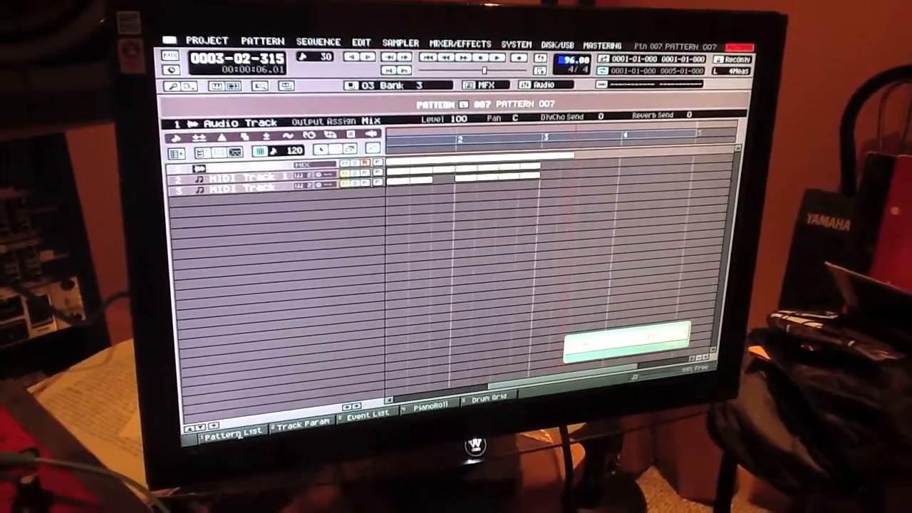
{"action": "left_click", "coordinate": [229, 431]}
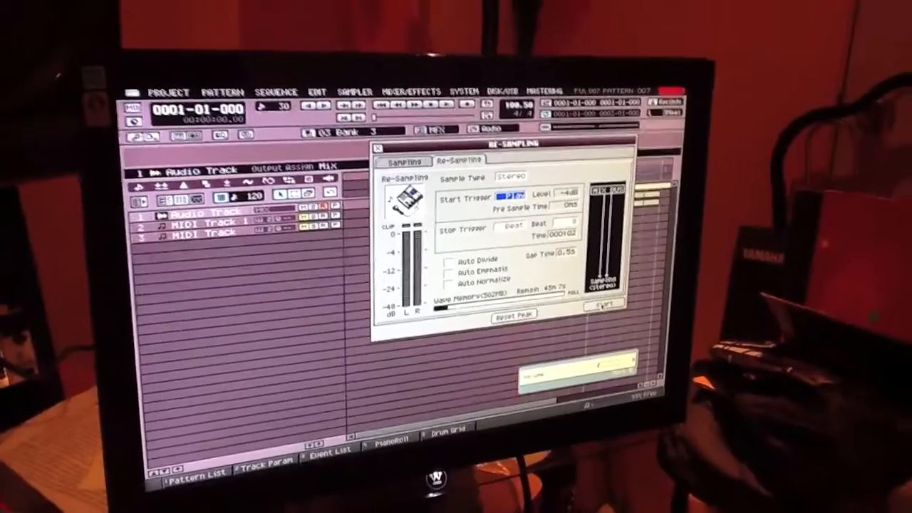
- Start stereo re-sampling of pattern 007's playback
{"action": "left_click", "coordinate": [604, 303]}
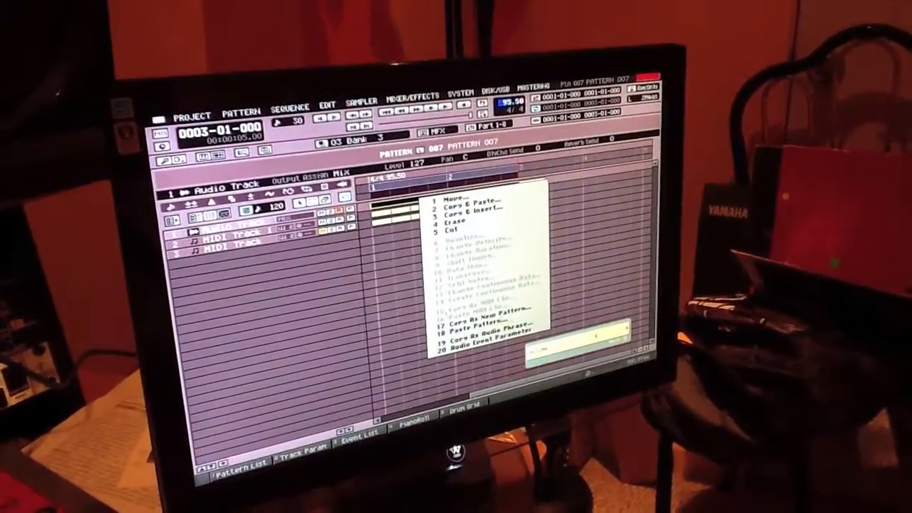
- Open the Audio Event Parameter settings for the placed resampled phrase
{"action": "left_click", "coordinate": [491, 349]}
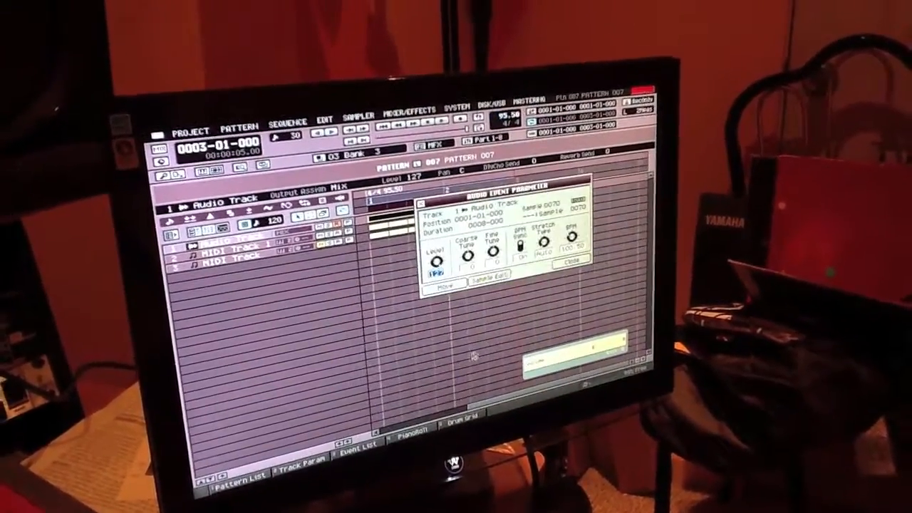